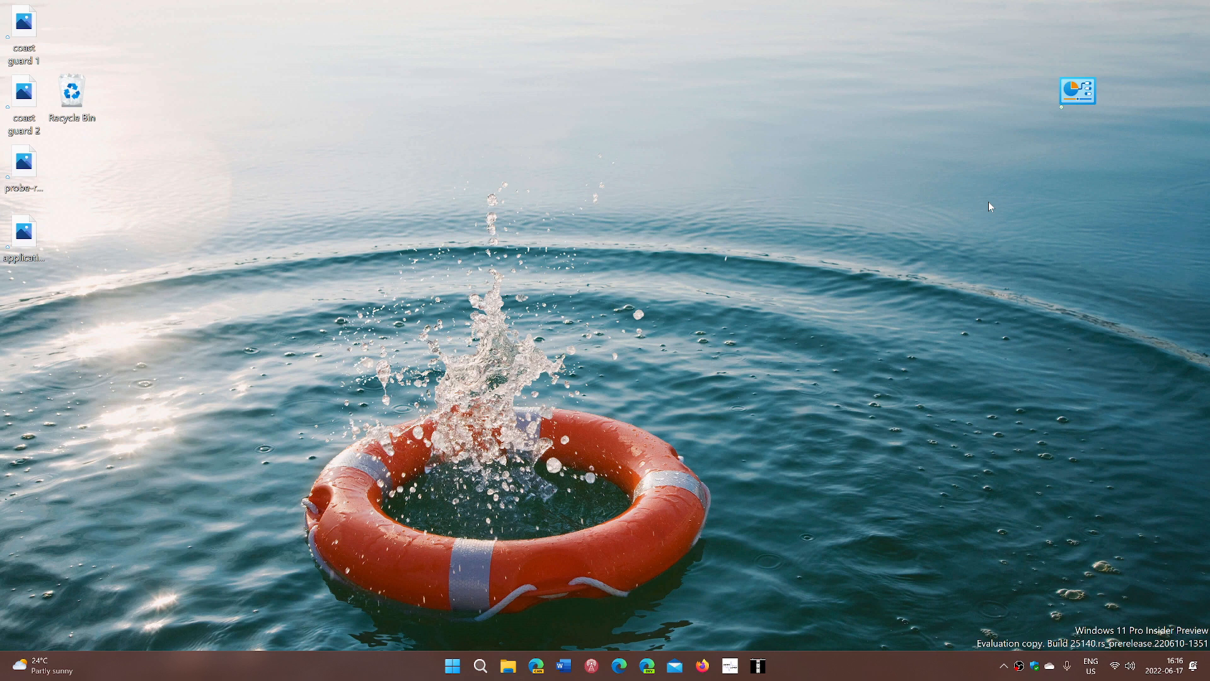
mouse_move(488, 643)
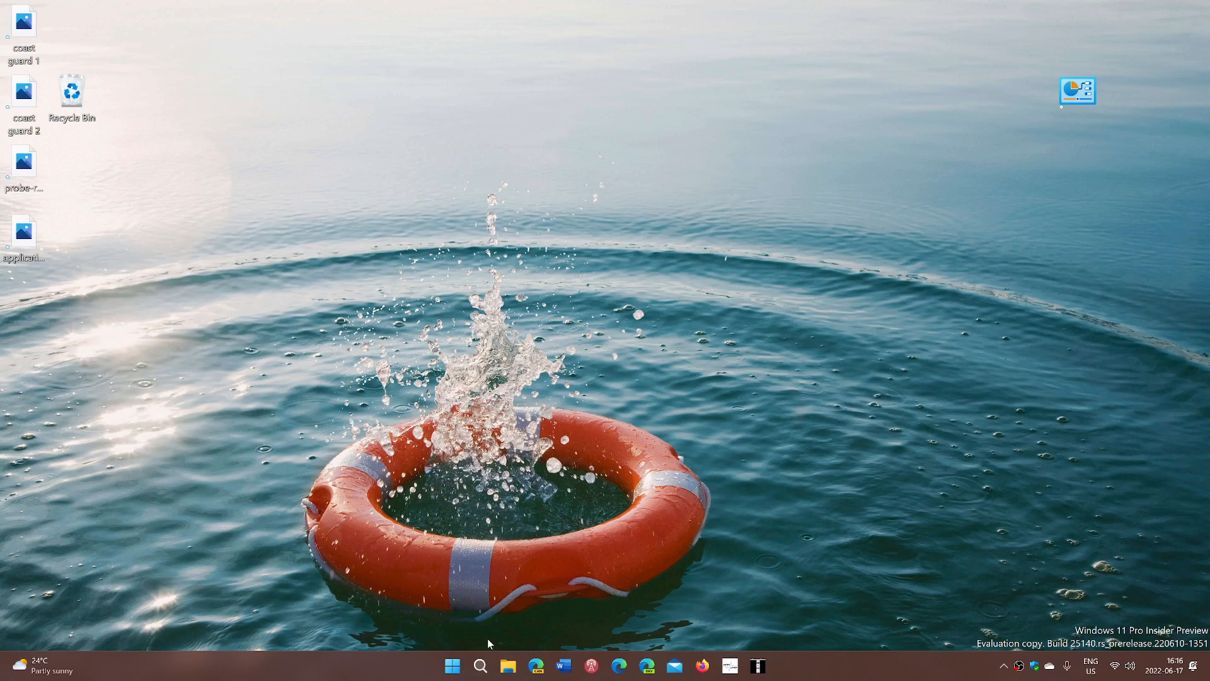
mouse_move(452, 665)
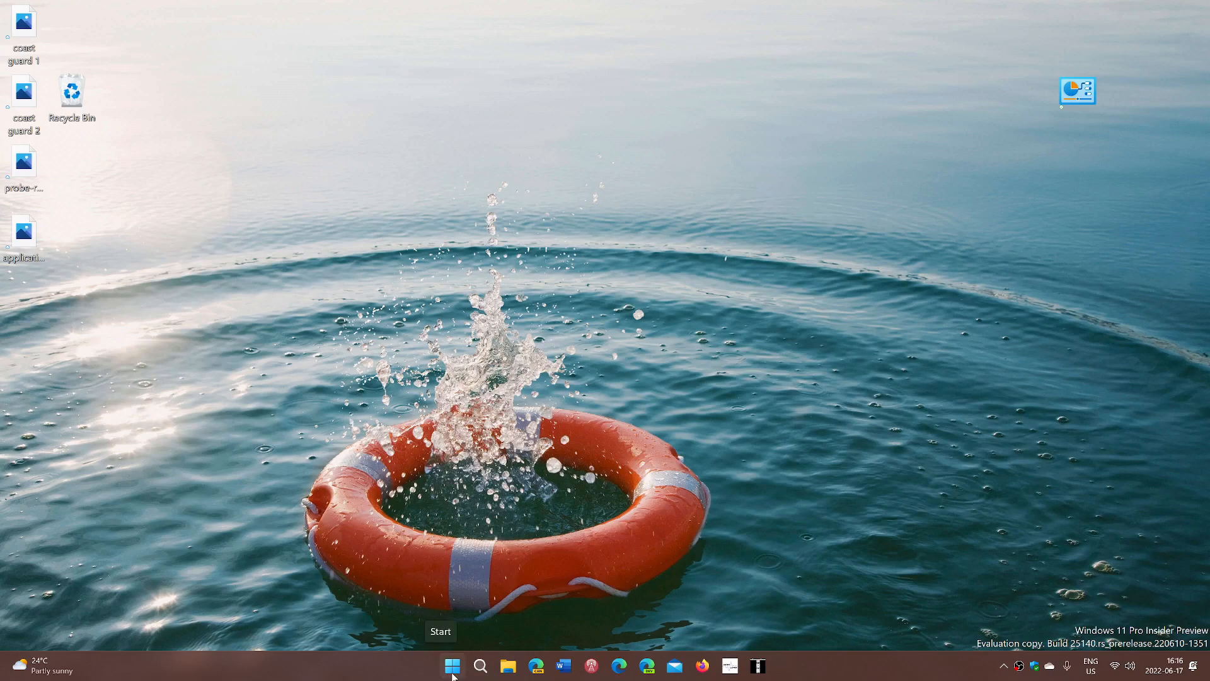
Launch Settings from Start and go to Bluetooth & devices, Cameras, showing the HD Pro Webcam C920.
left_click(453, 665)
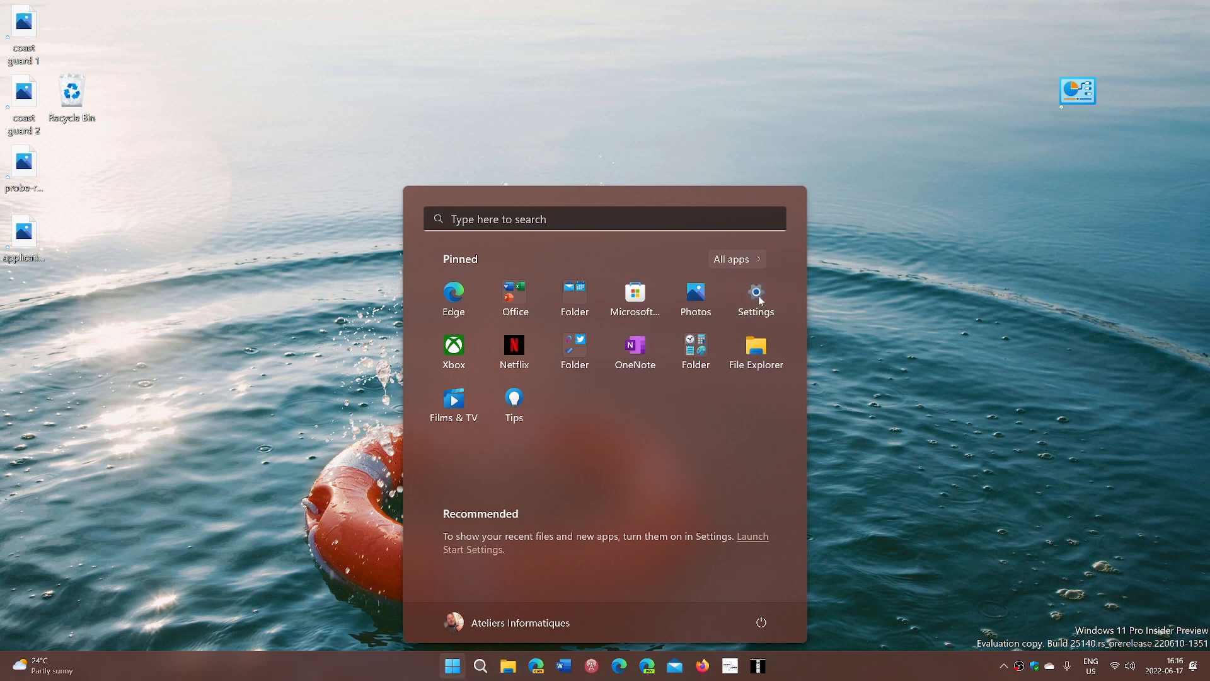
left_click(755, 293)
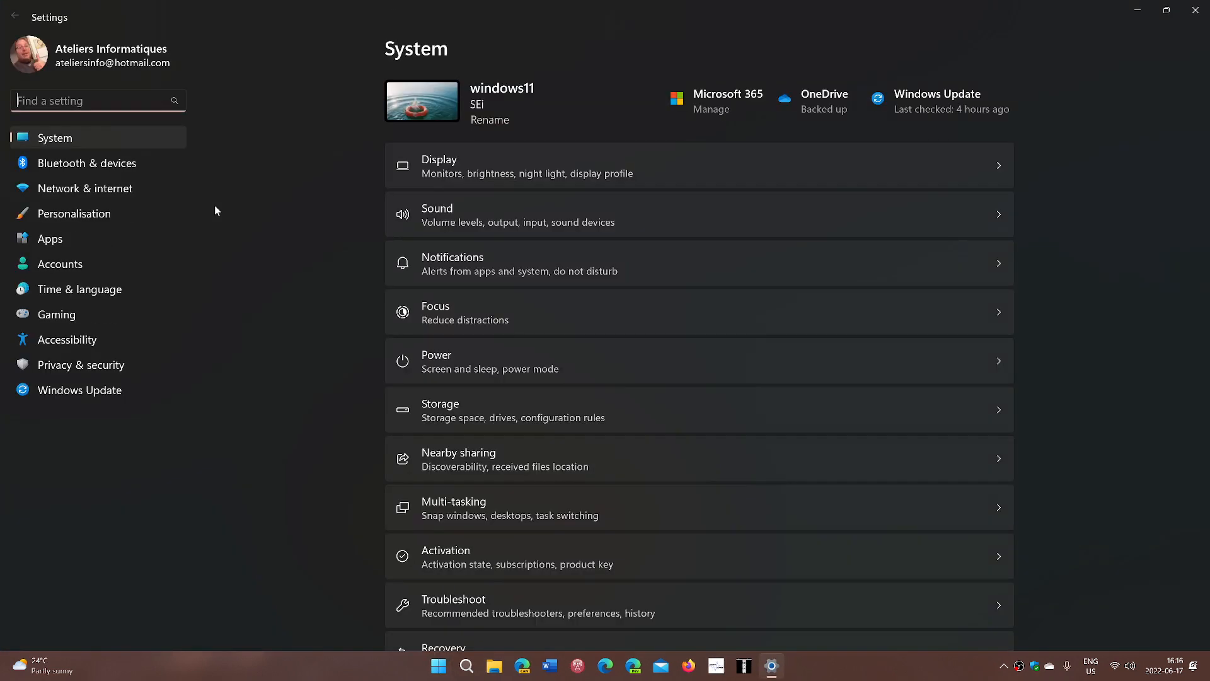
left_click(87, 163)
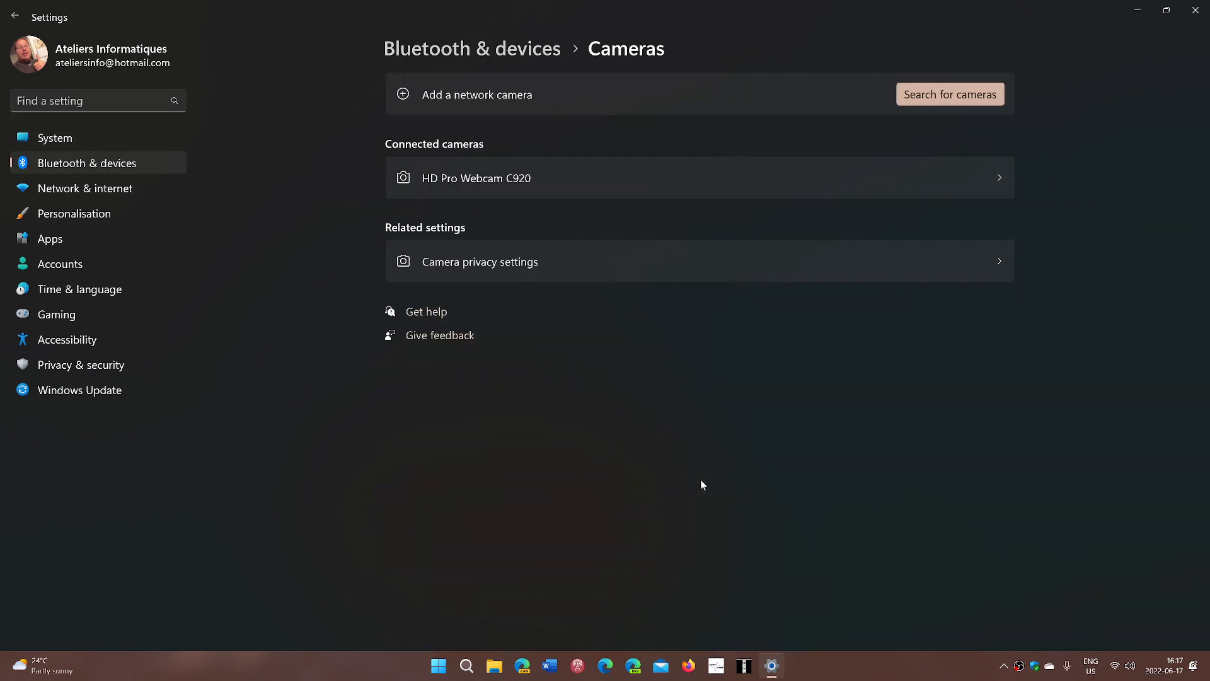
mouse_move(644, 412)
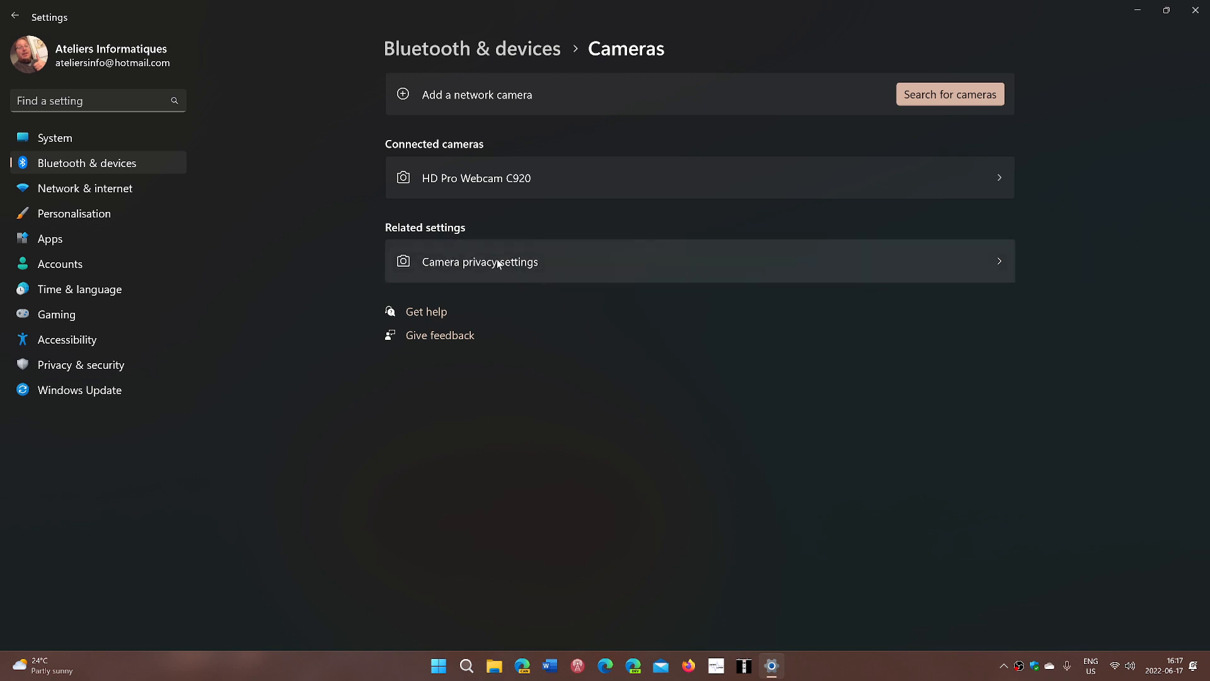
Go to Camera privacy settings and scroll through the apps' camera permissions toward Recent activity.
left_click(479, 262)
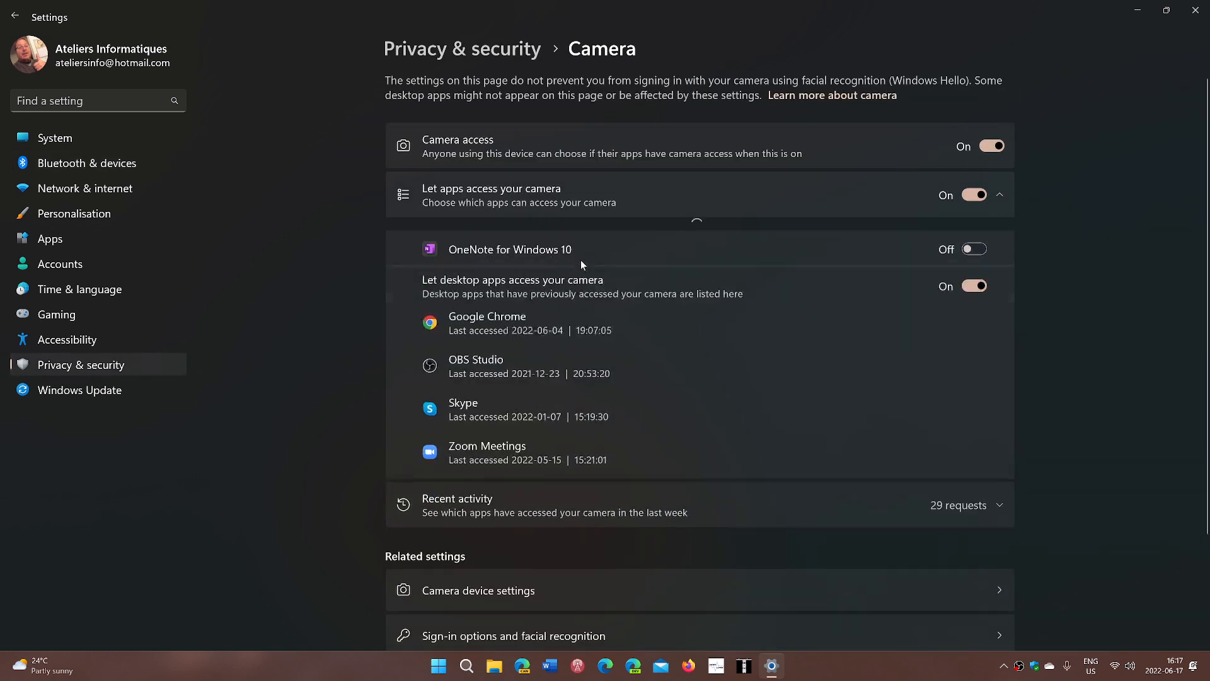
scroll("down", 3)
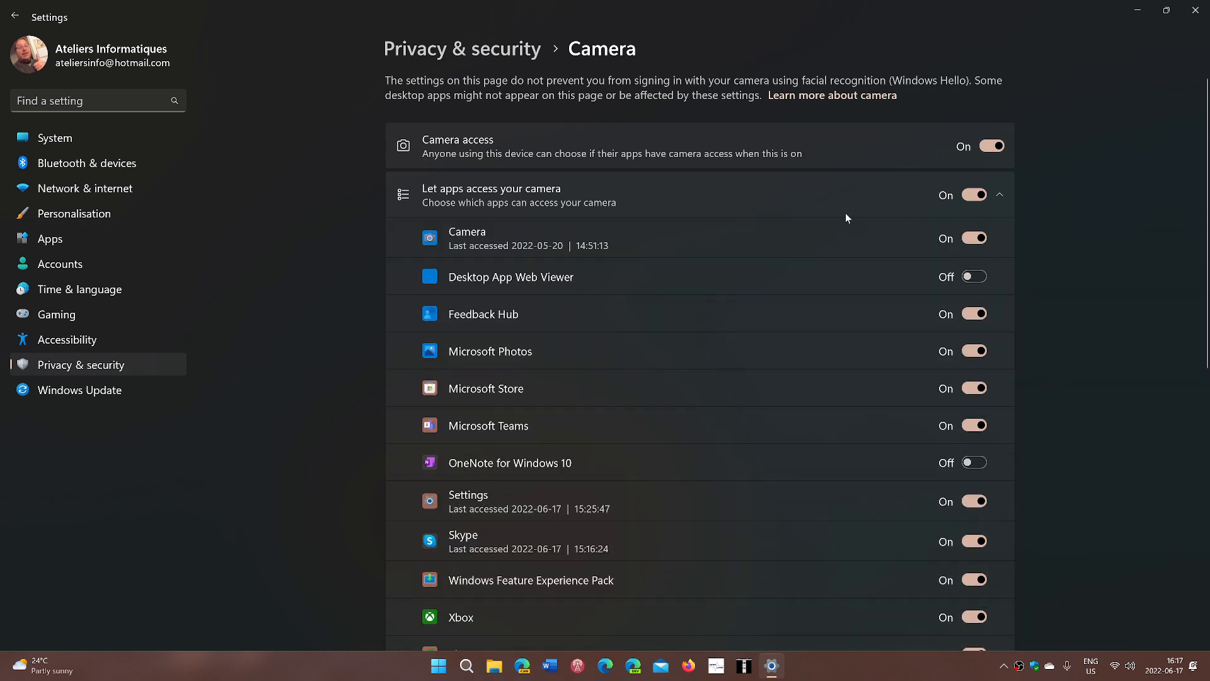
mouse_move(1070, 365)
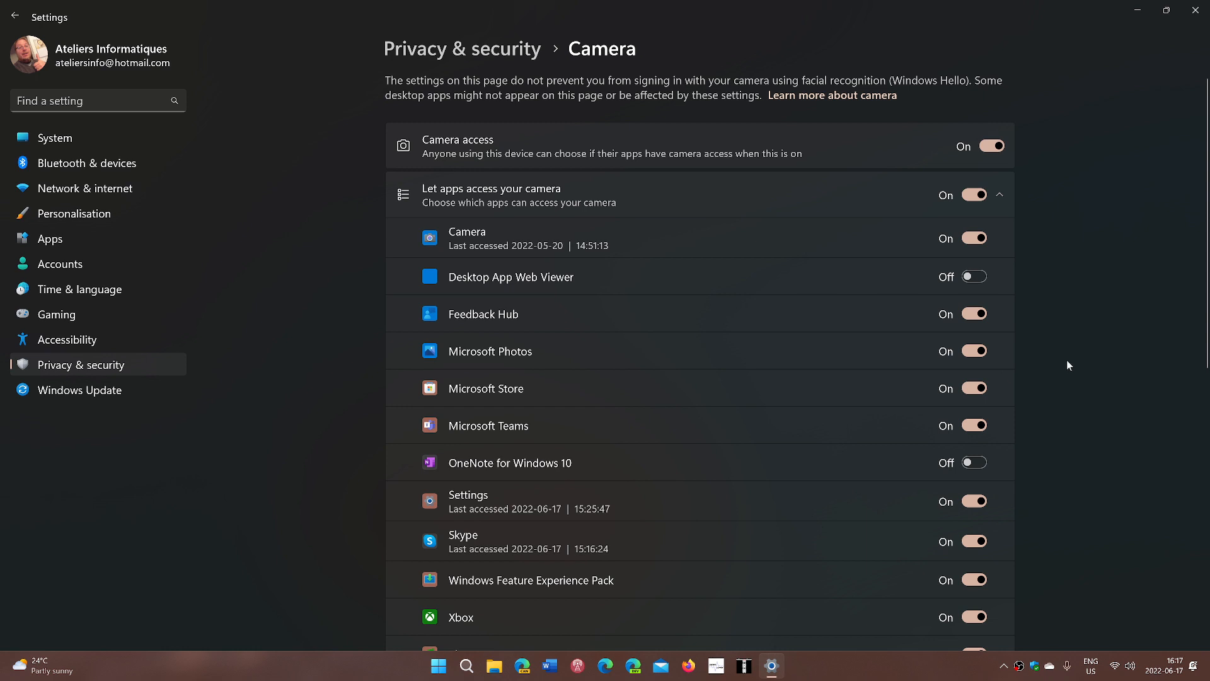
mouse_move(571, 535)
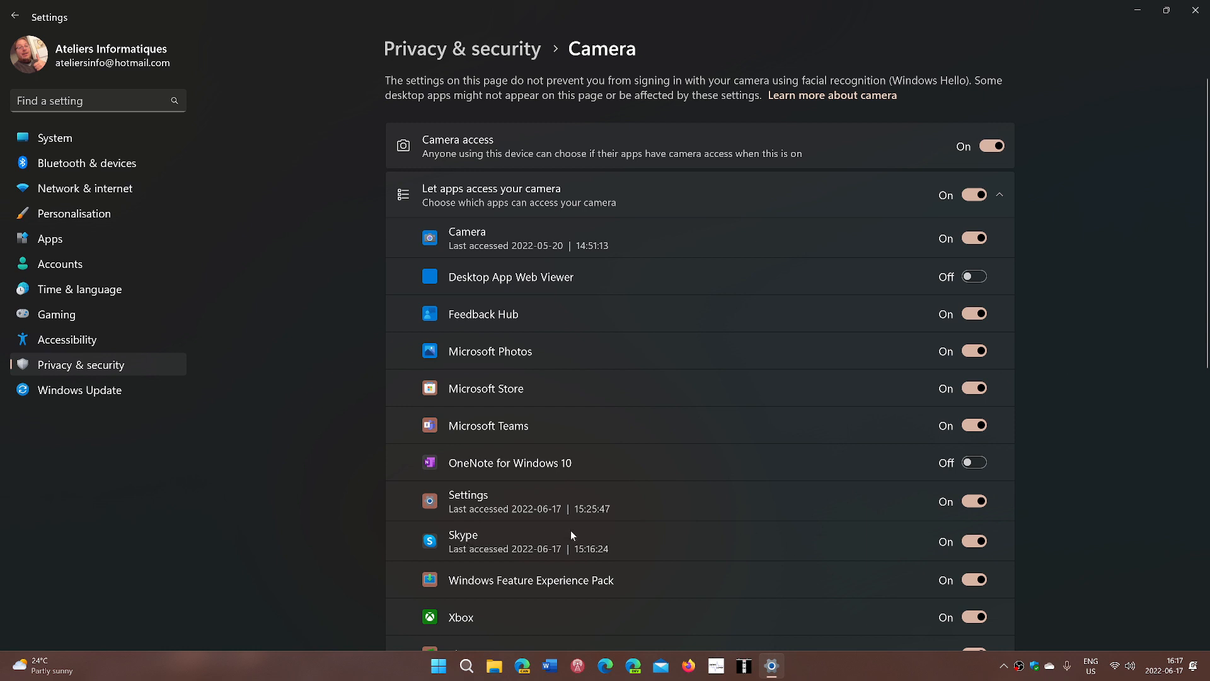
mouse_move(862, 516)
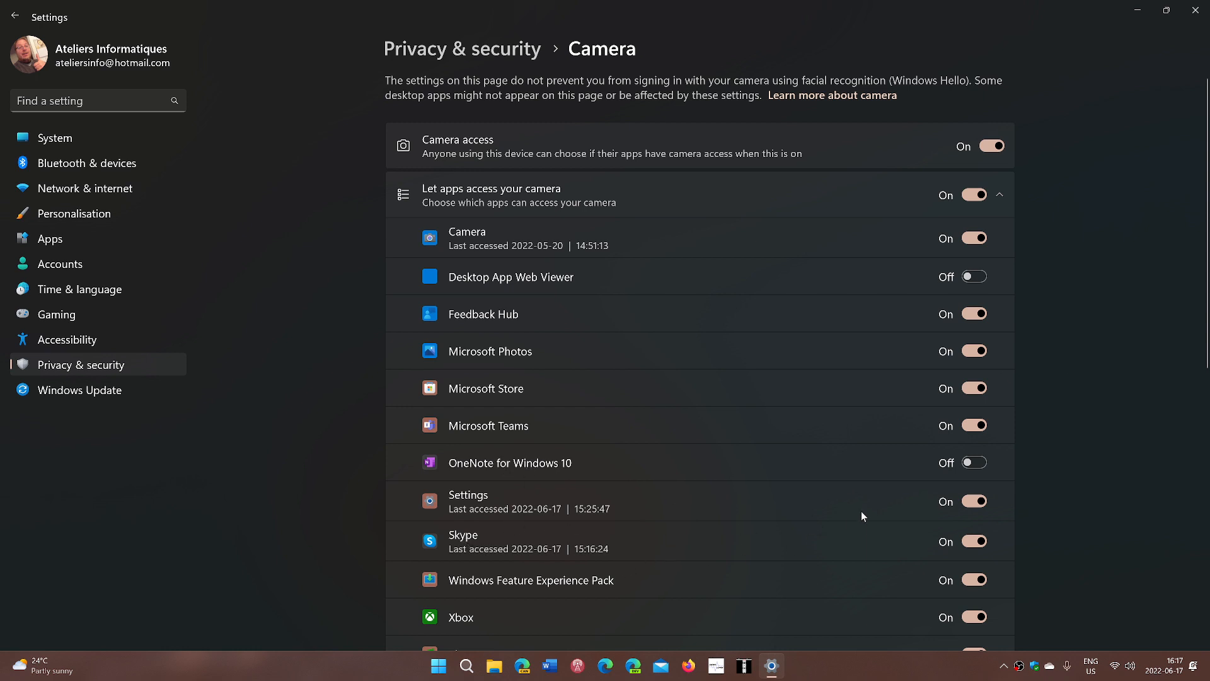
scroll("down", 3)
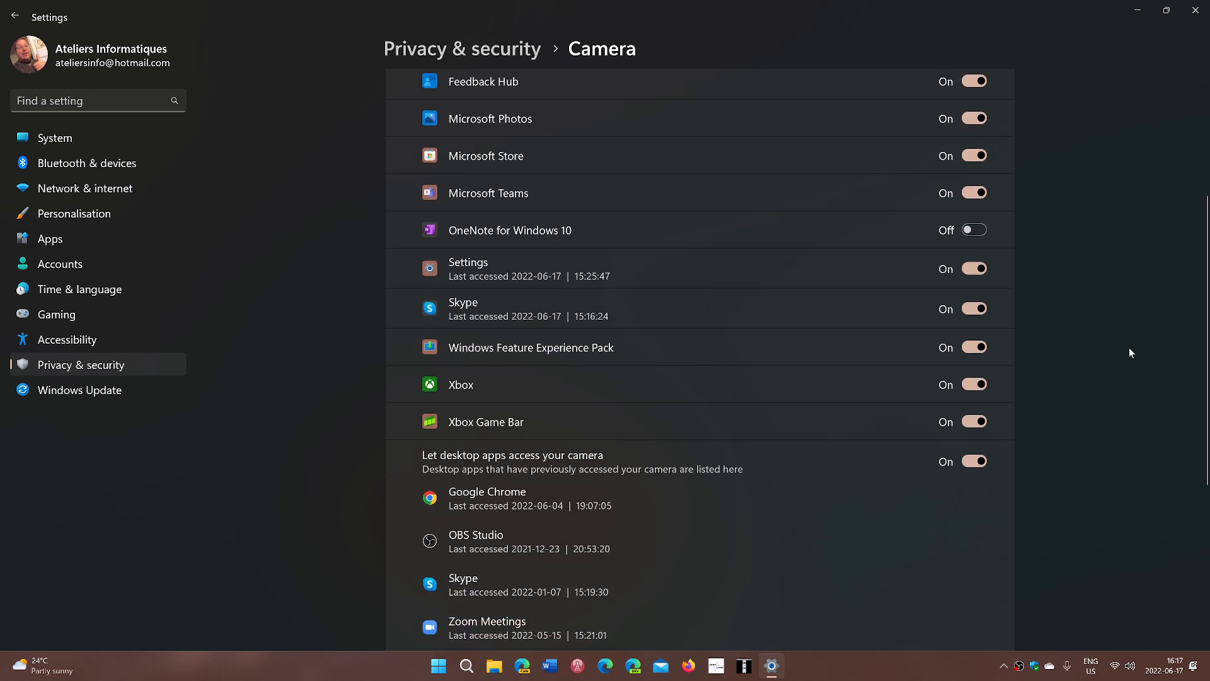
scroll("down", 3)
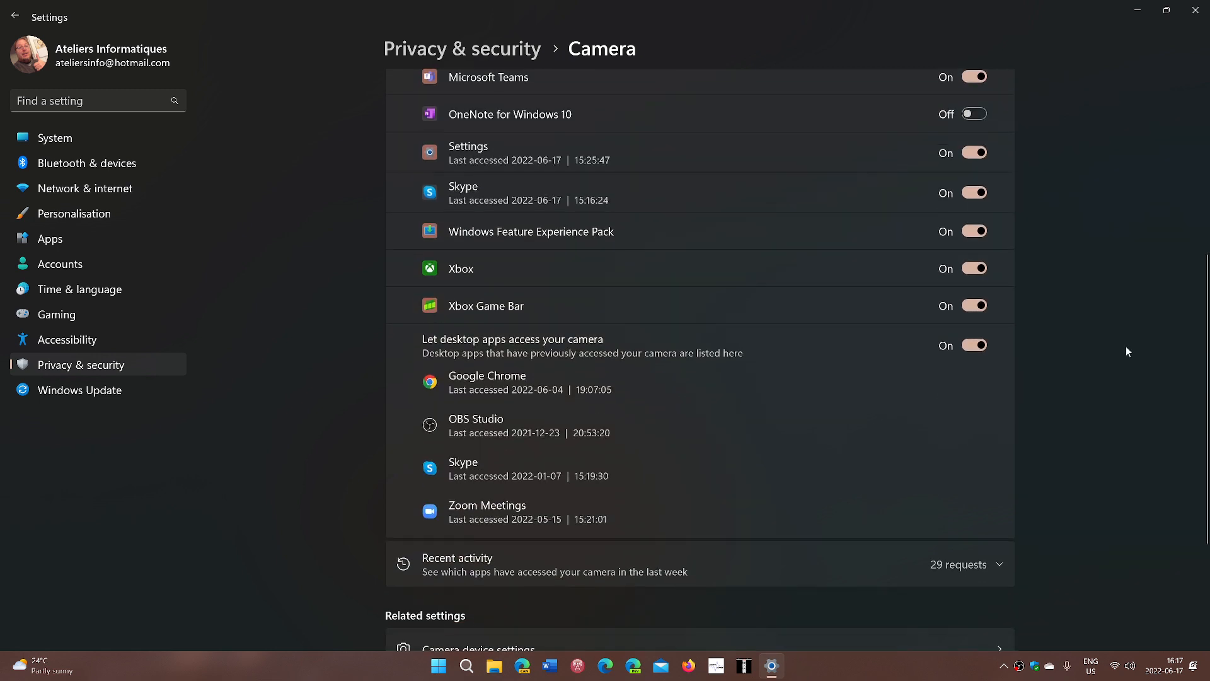
scroll("down", 3)
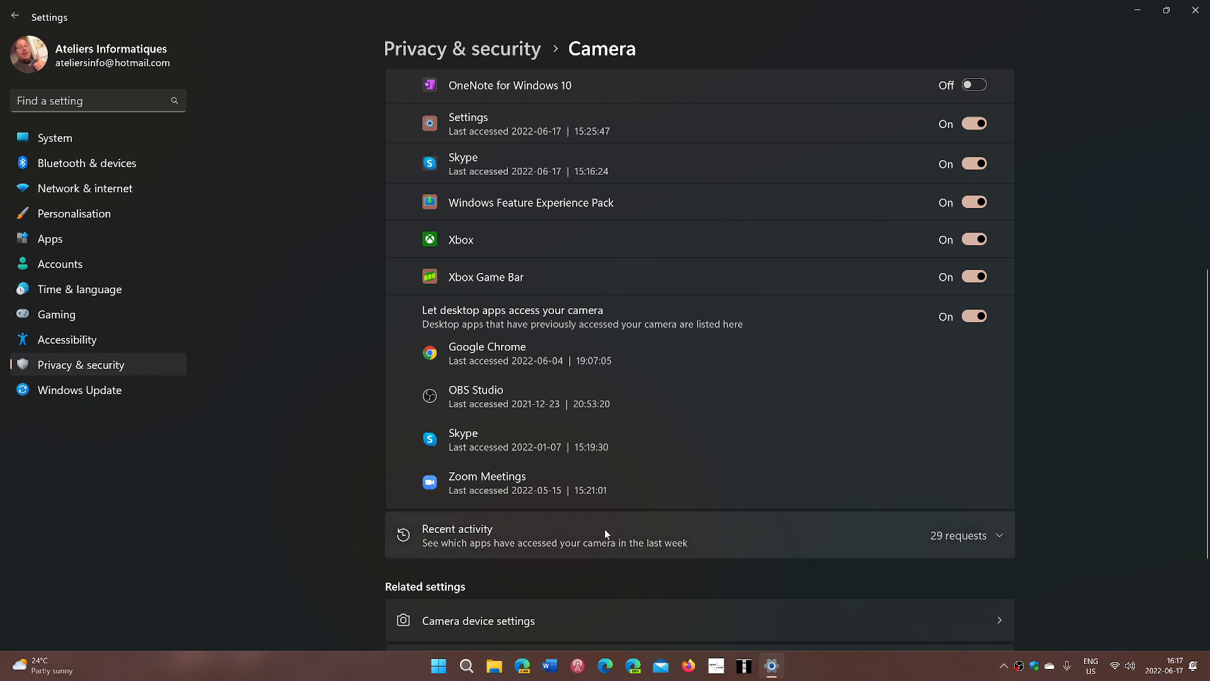
Expand Camera Recent activity, show more, and review the 29 Skype and Chrome requests.
left_click(958, 535)
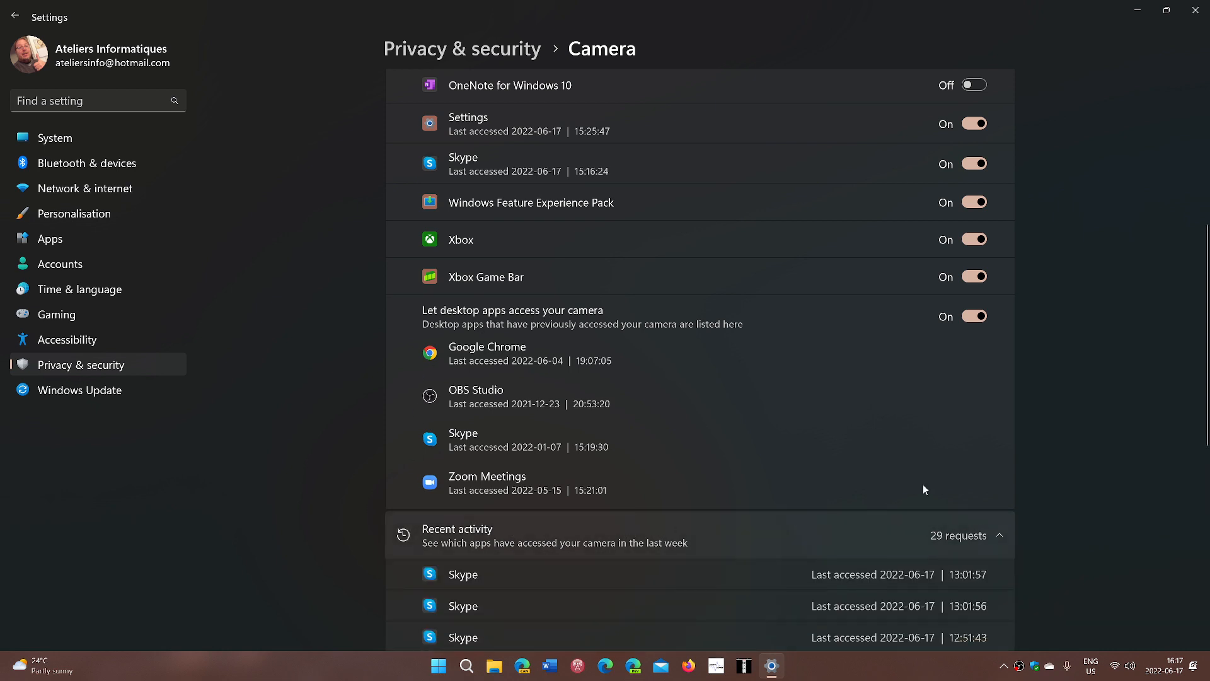
scroll("down", 3)
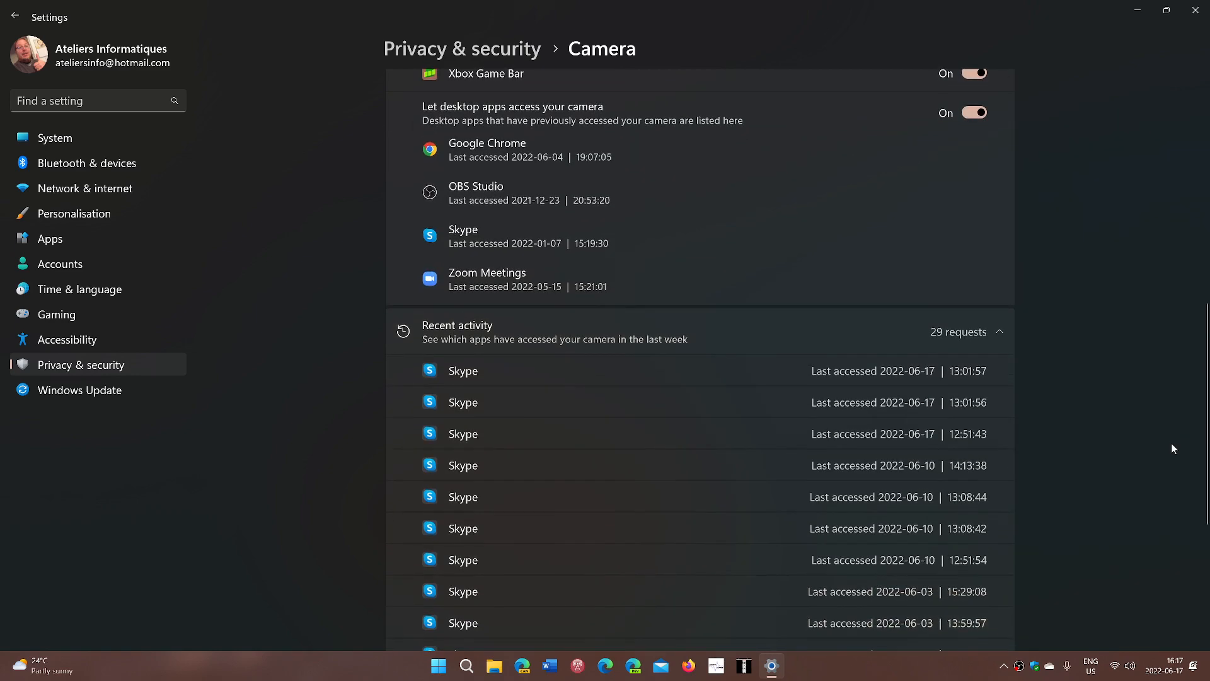
scroll("down", 3)
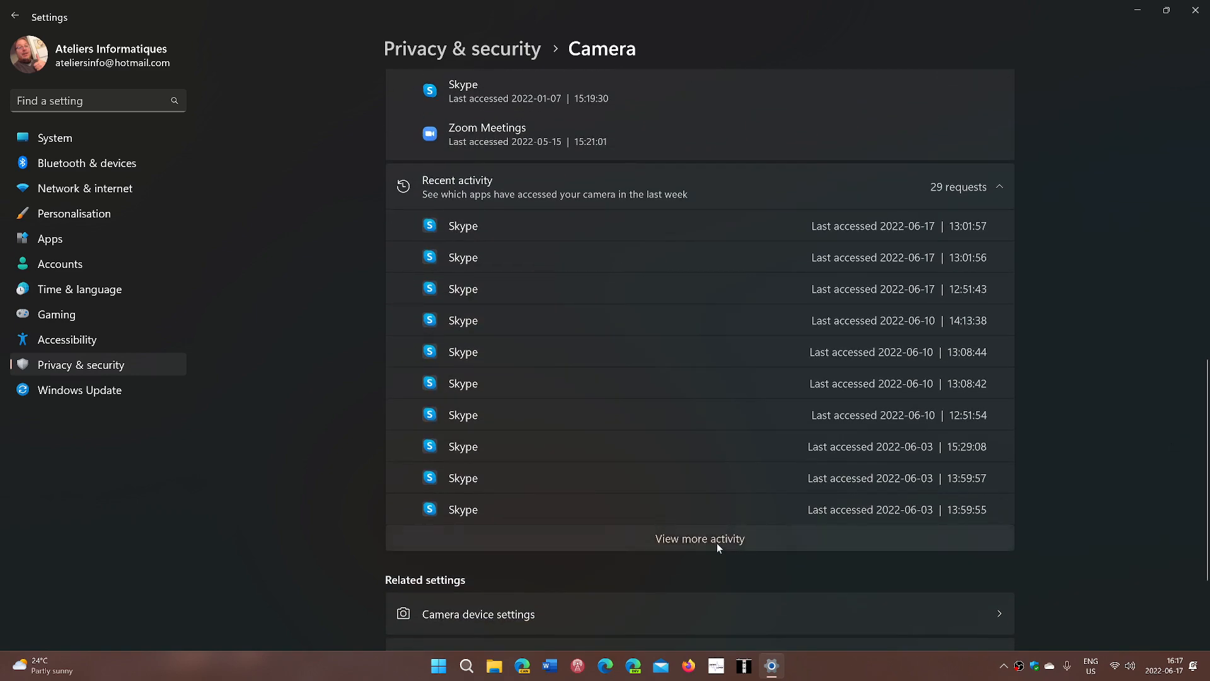
left_click(699, 537)
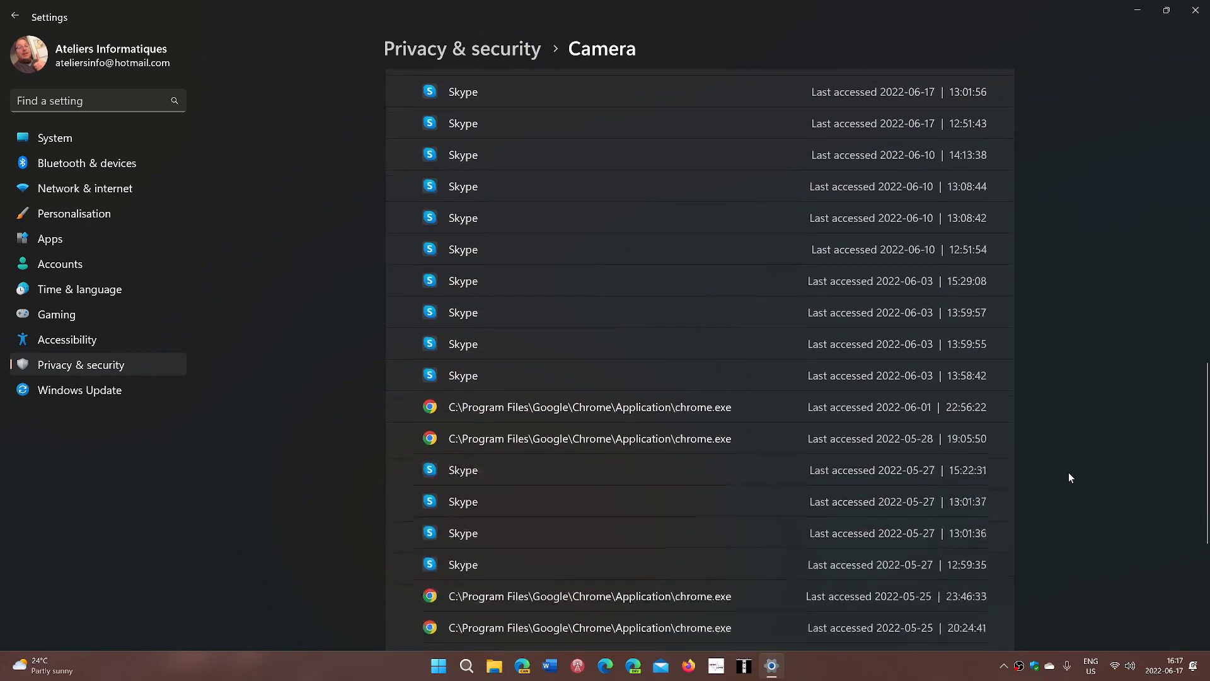
scroll("down", 3)
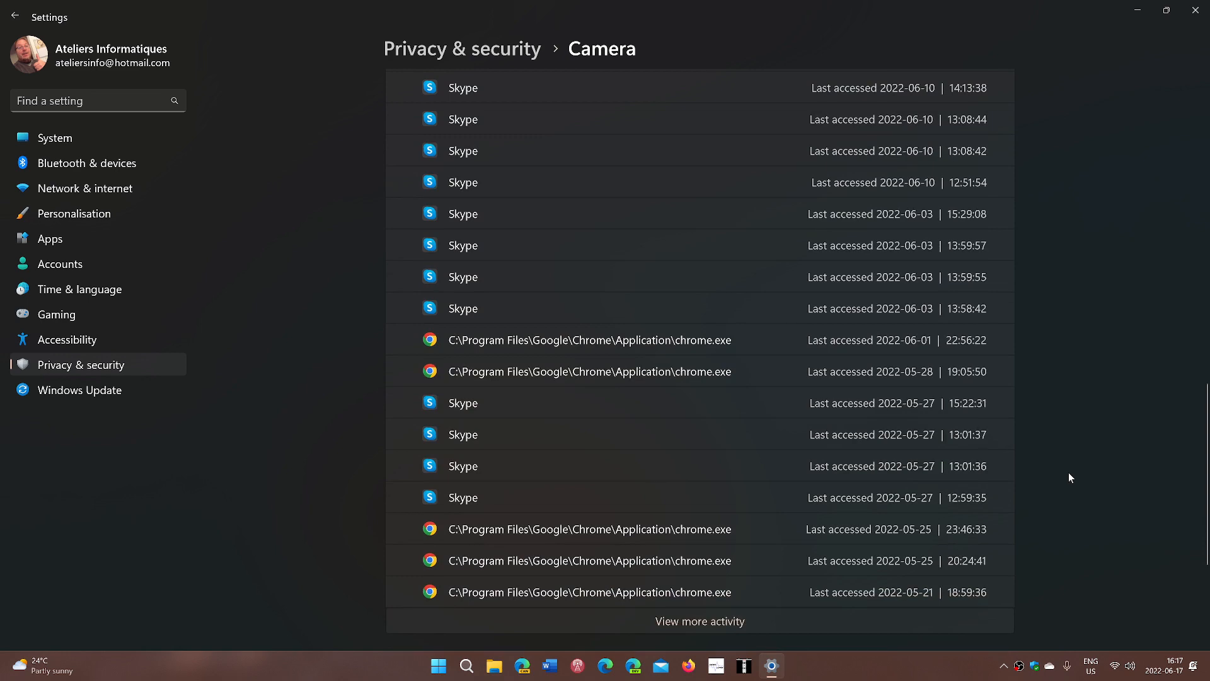
scroll("down", 3)
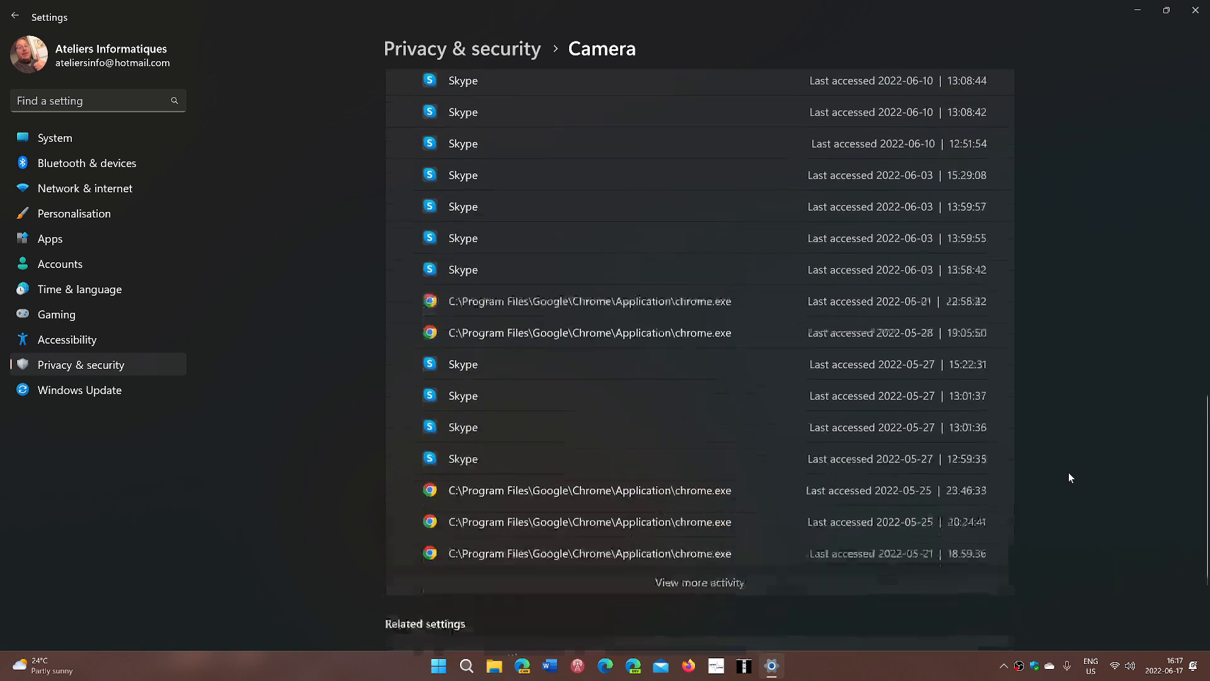
scroll("up", 3)
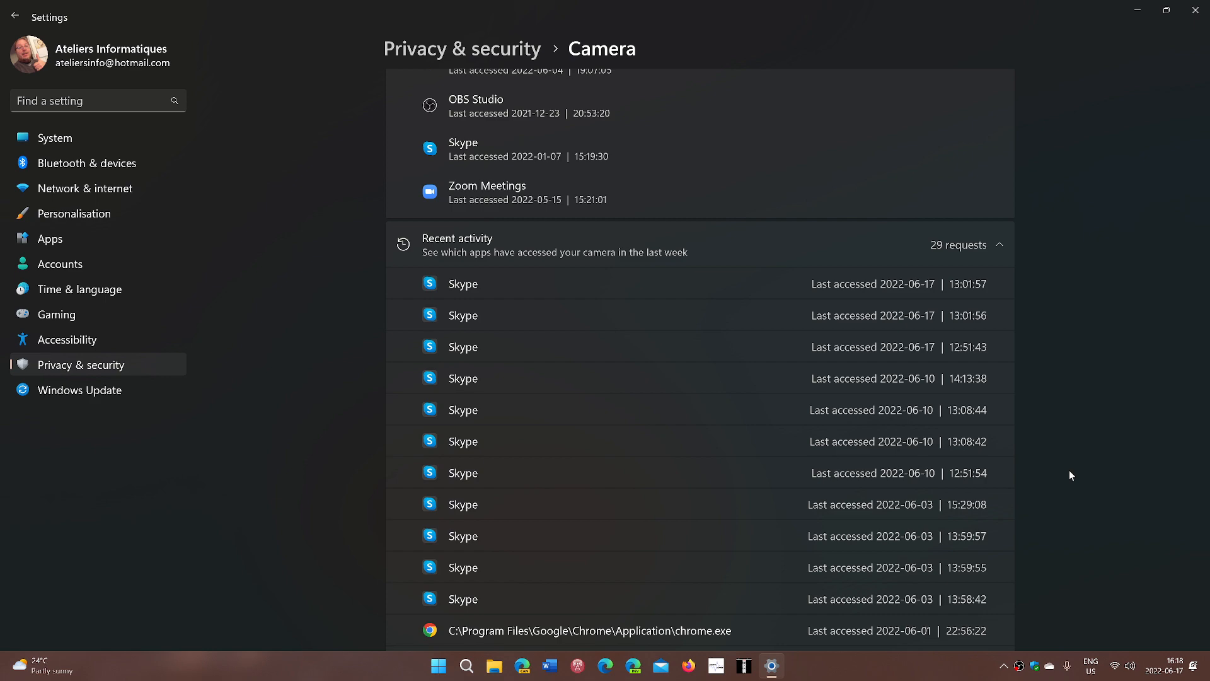
scroll("down", 3)
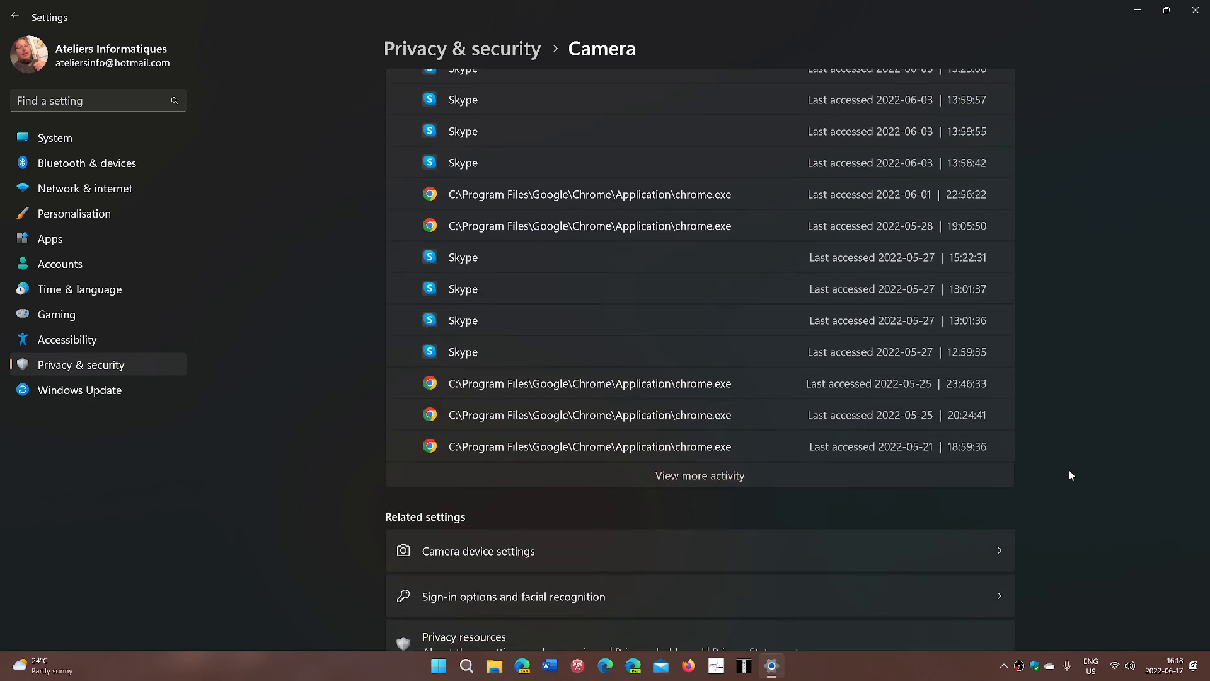
scroll("up", 3)
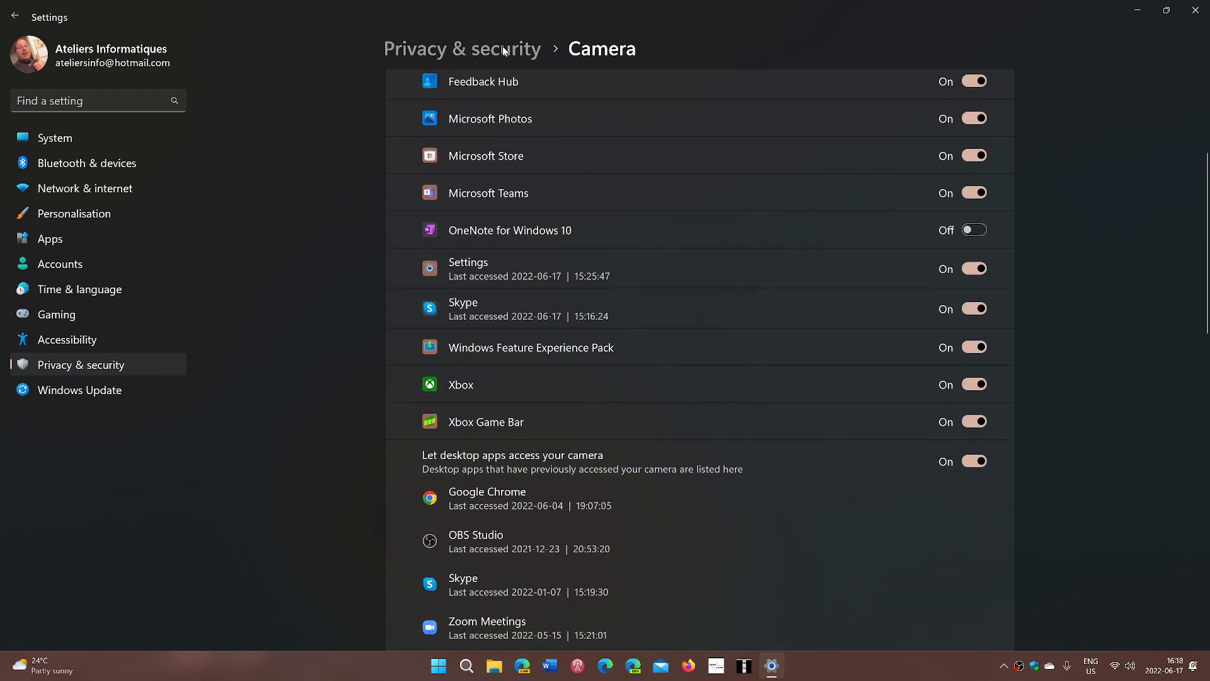
Return to Privacy & security via the breadcrumb and scroll to App permissions.
left_click(462, 48)
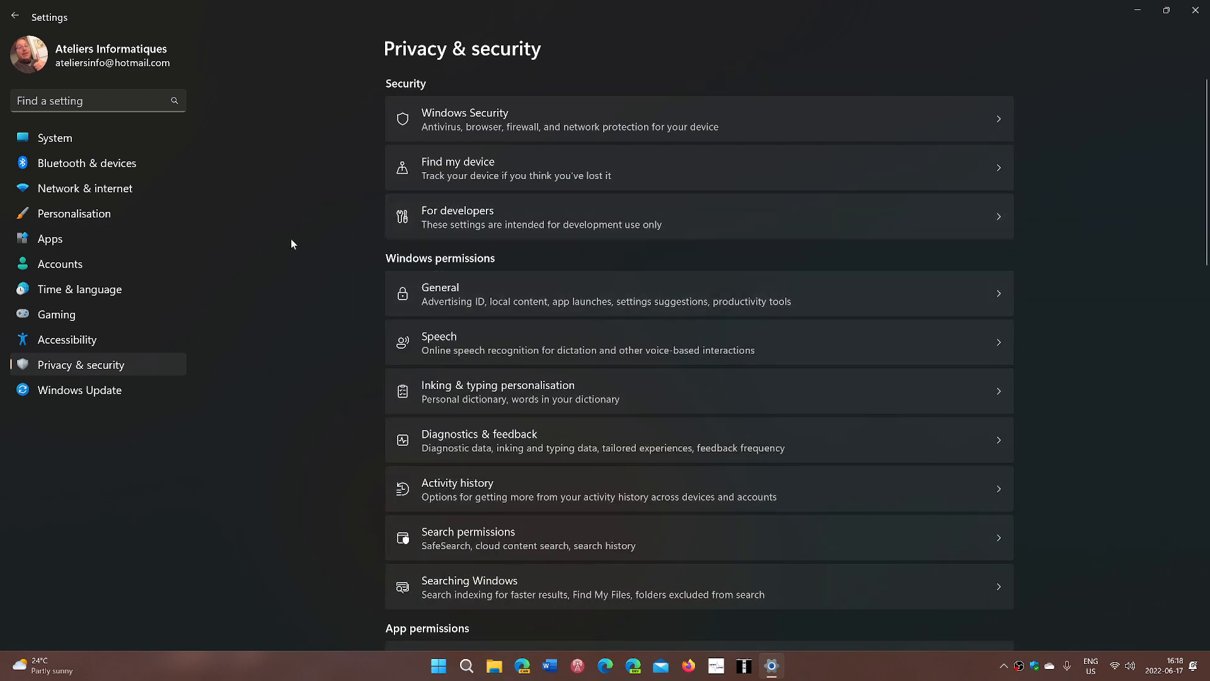
mouse_move(285, 348)
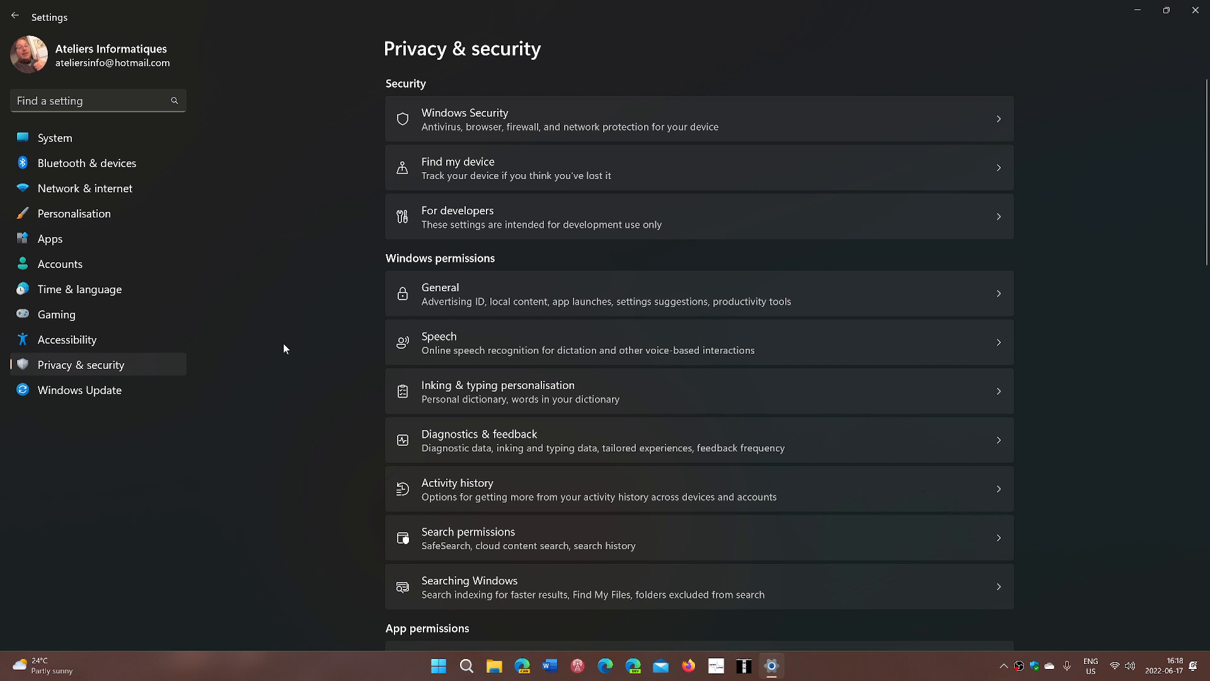
scroll("down", 3)
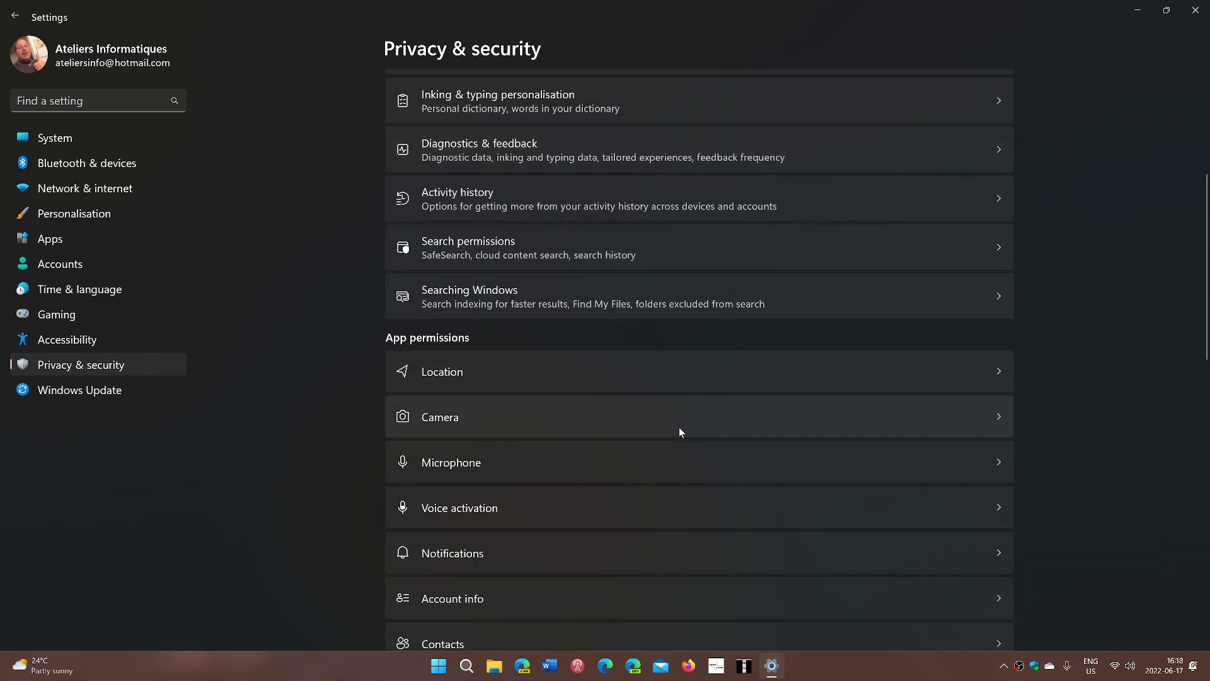
mouse_move(627, 465)
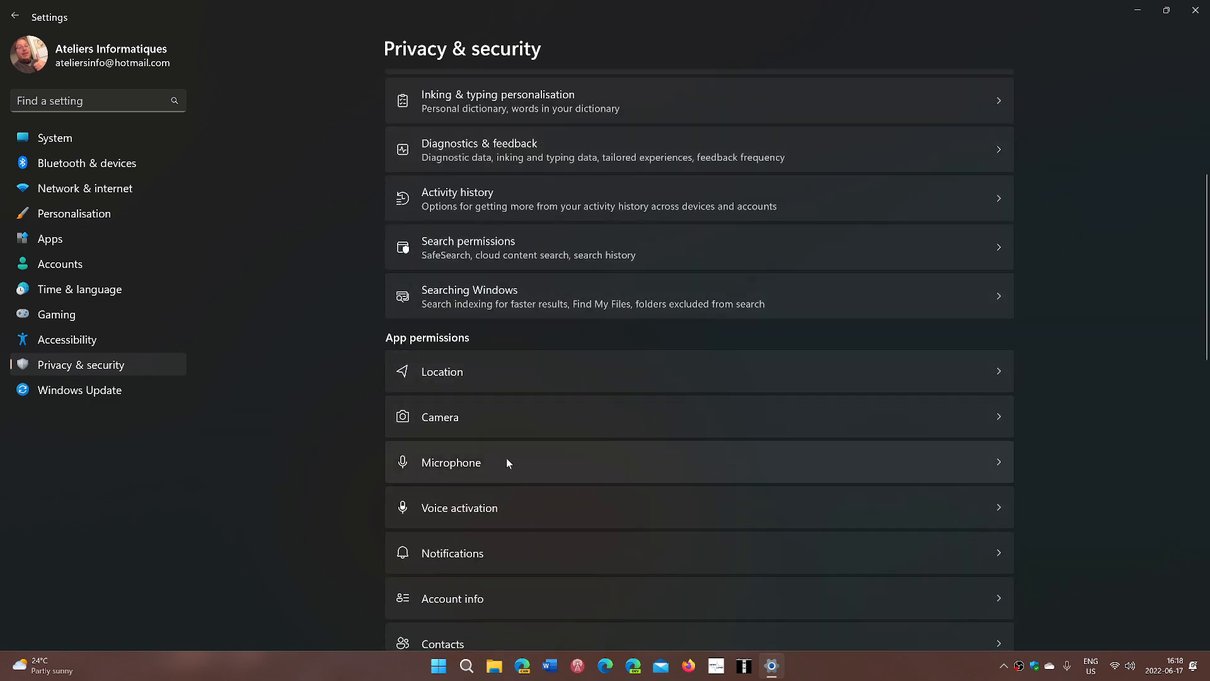
Open Microphone permissions and scroll through app and desktop-app access, including OBS Studio in use.
left_click(451, 462)
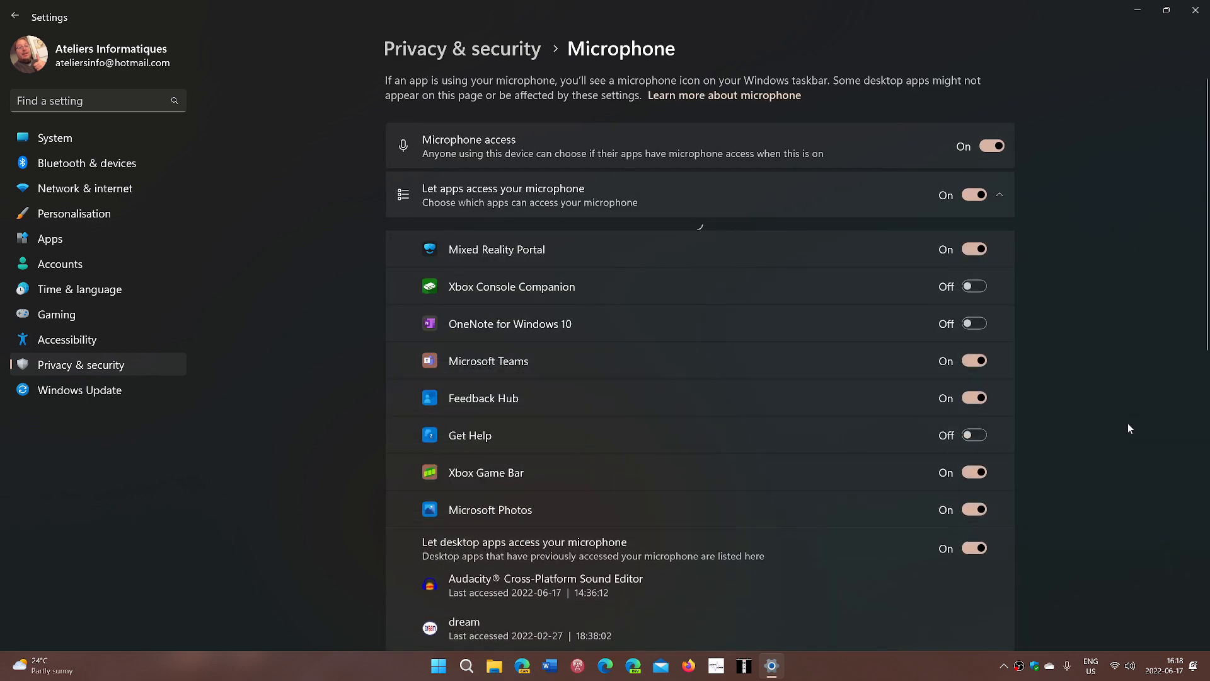
scroll("down", 3)
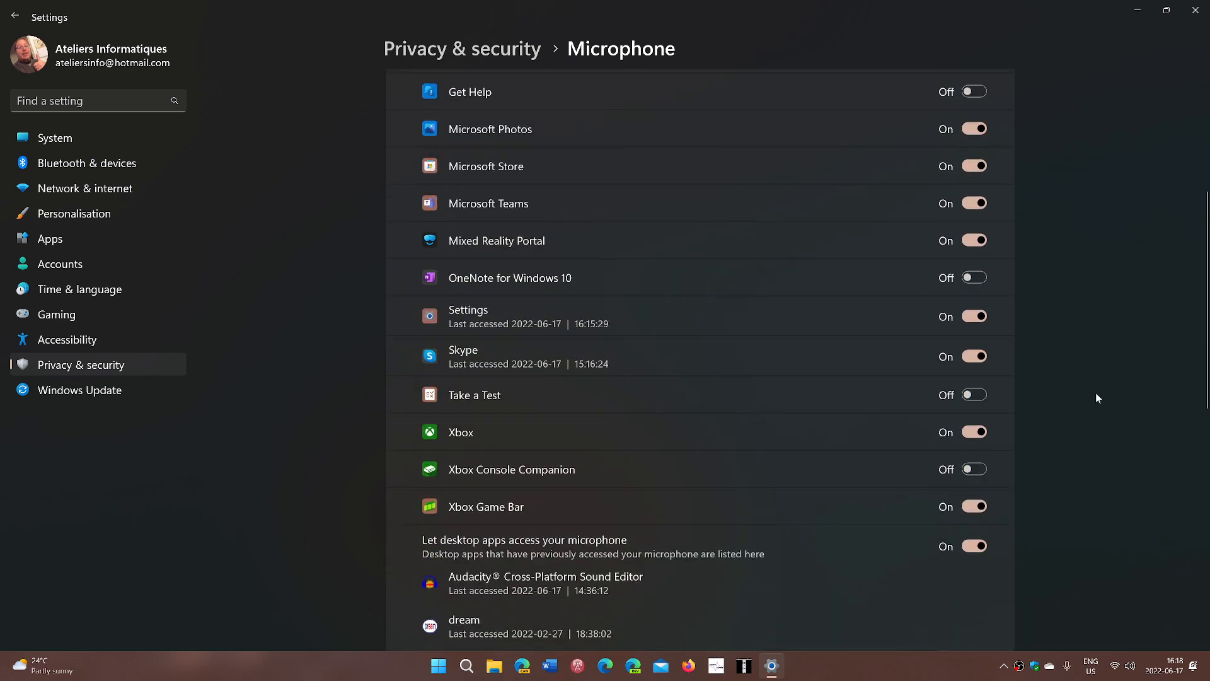
scroll("down", 3)
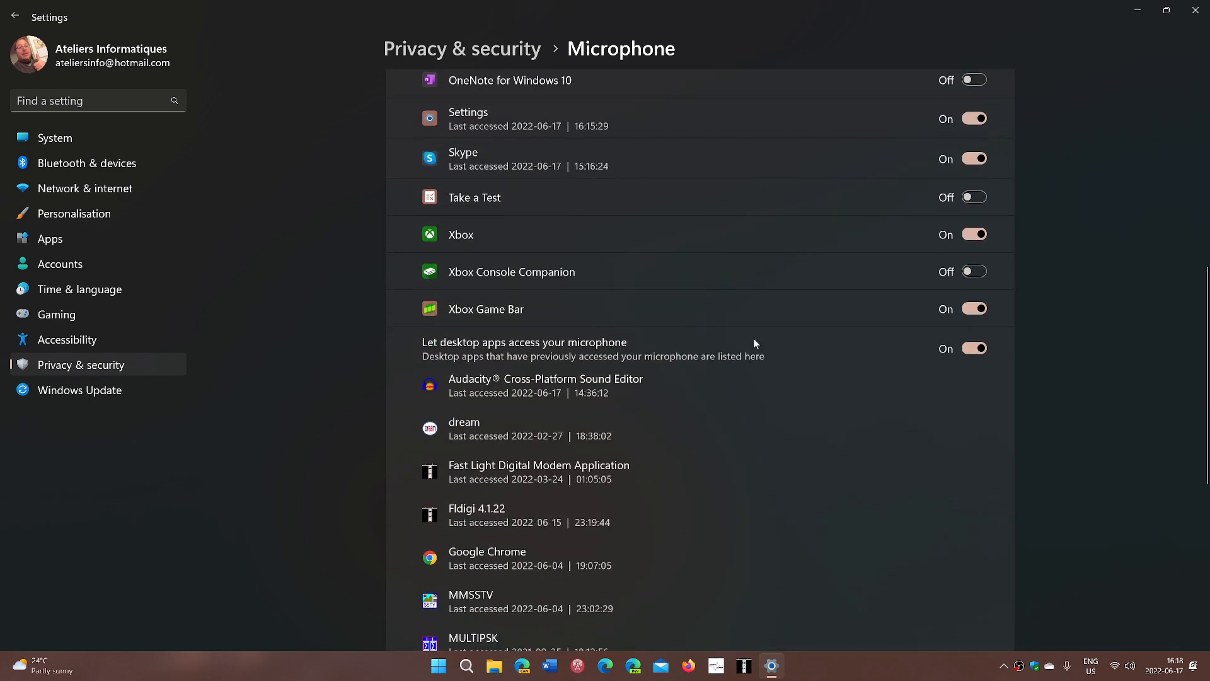
mouse_move(790, 311)
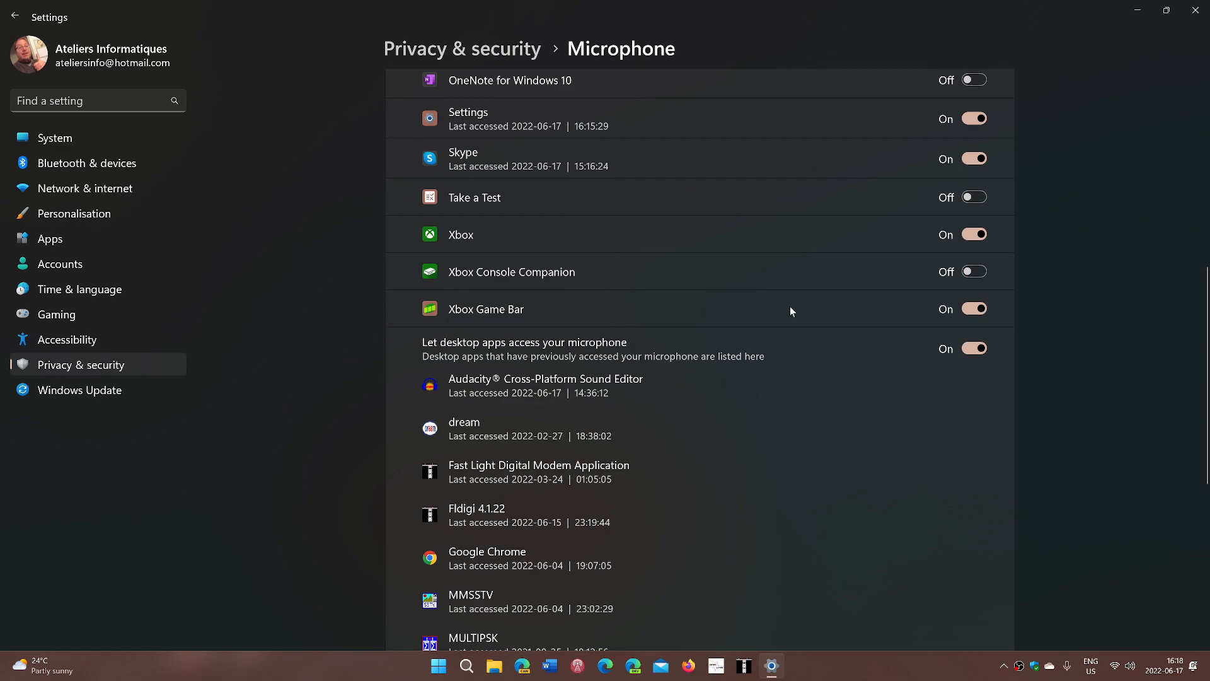
scroll("up", 3)
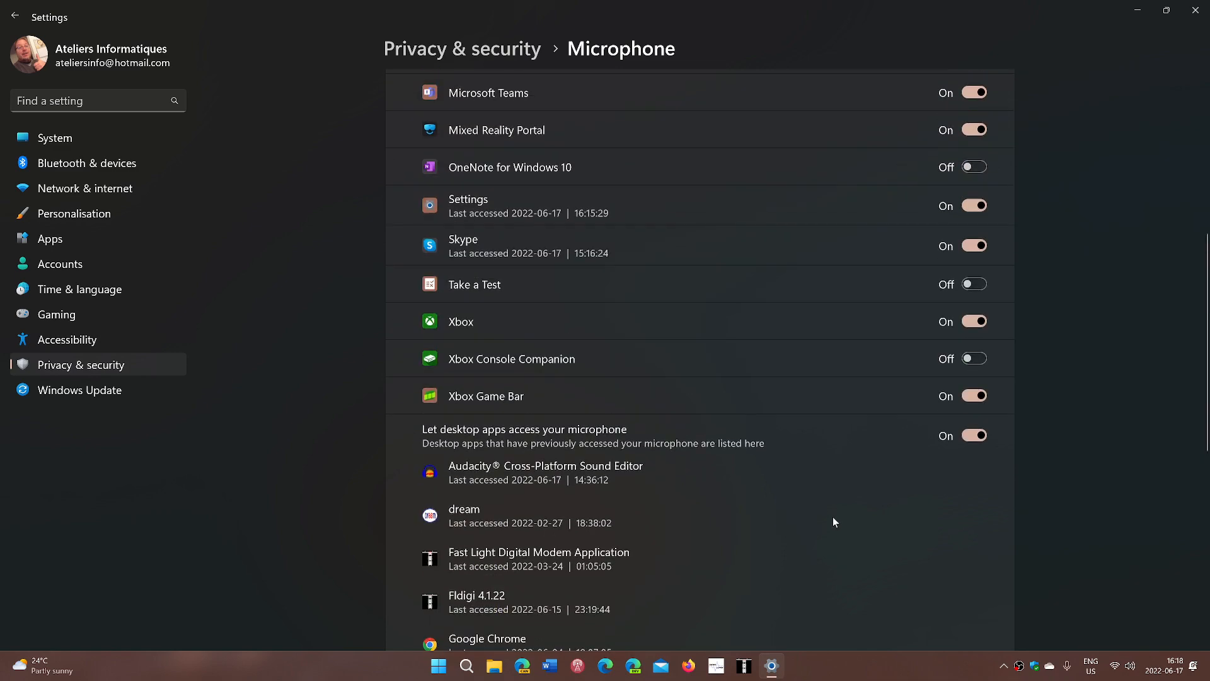
scroll("down", 3)
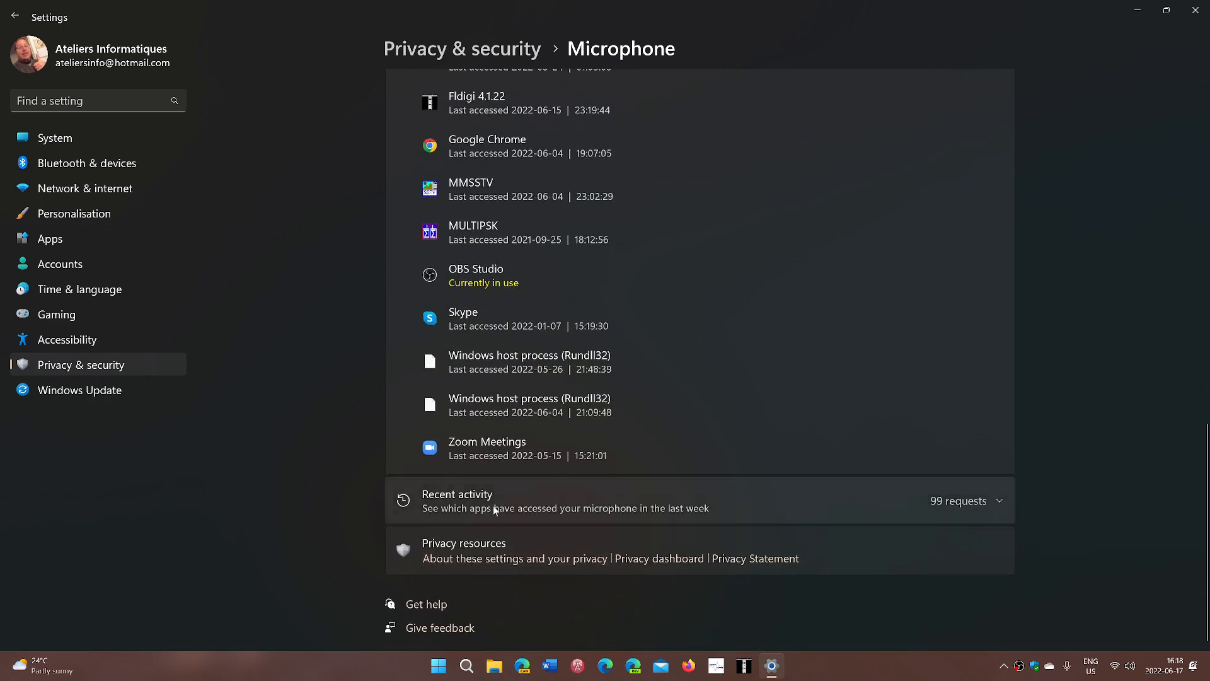
Expand Microphone Recent activity and browse the 99 requests from Audacity, OBS Studio and others.
left_click(998, 500)
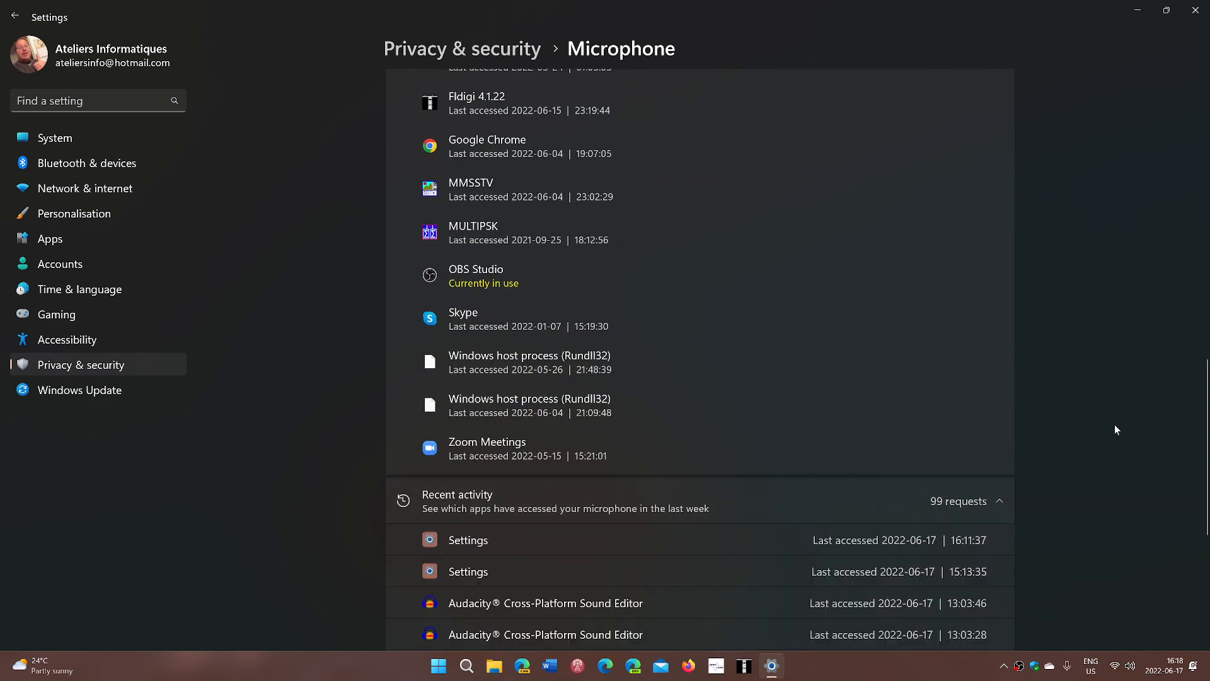
scroll("down", 3)
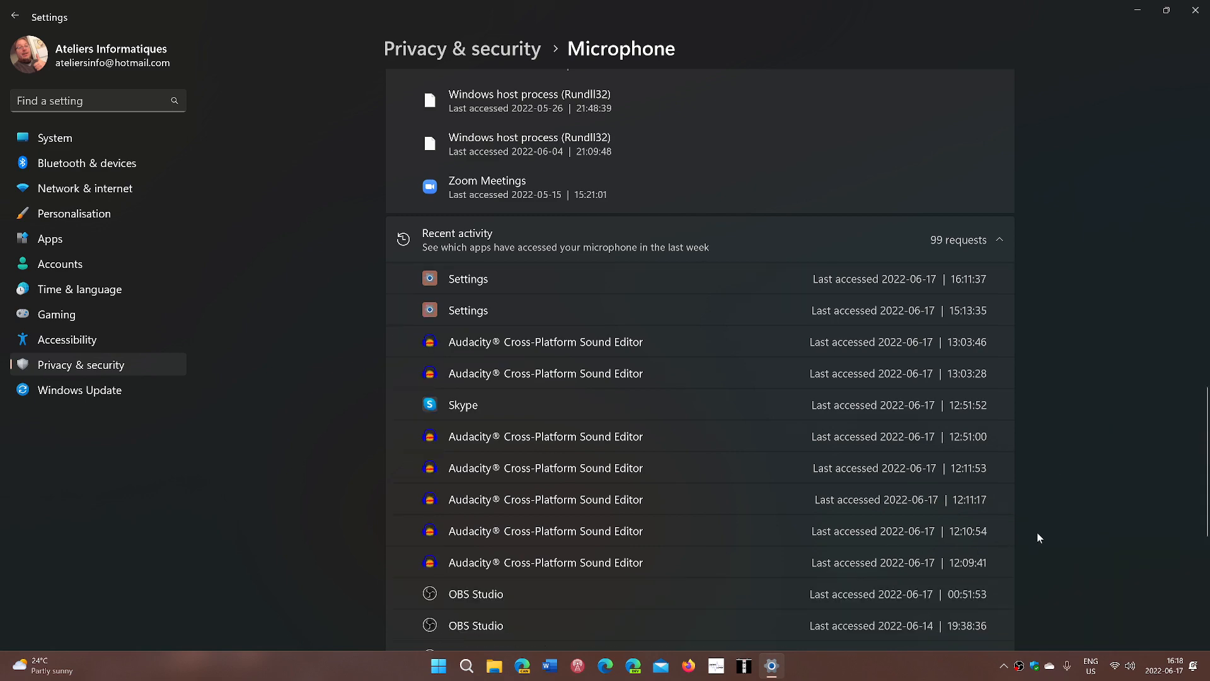
scroll("down", 3)
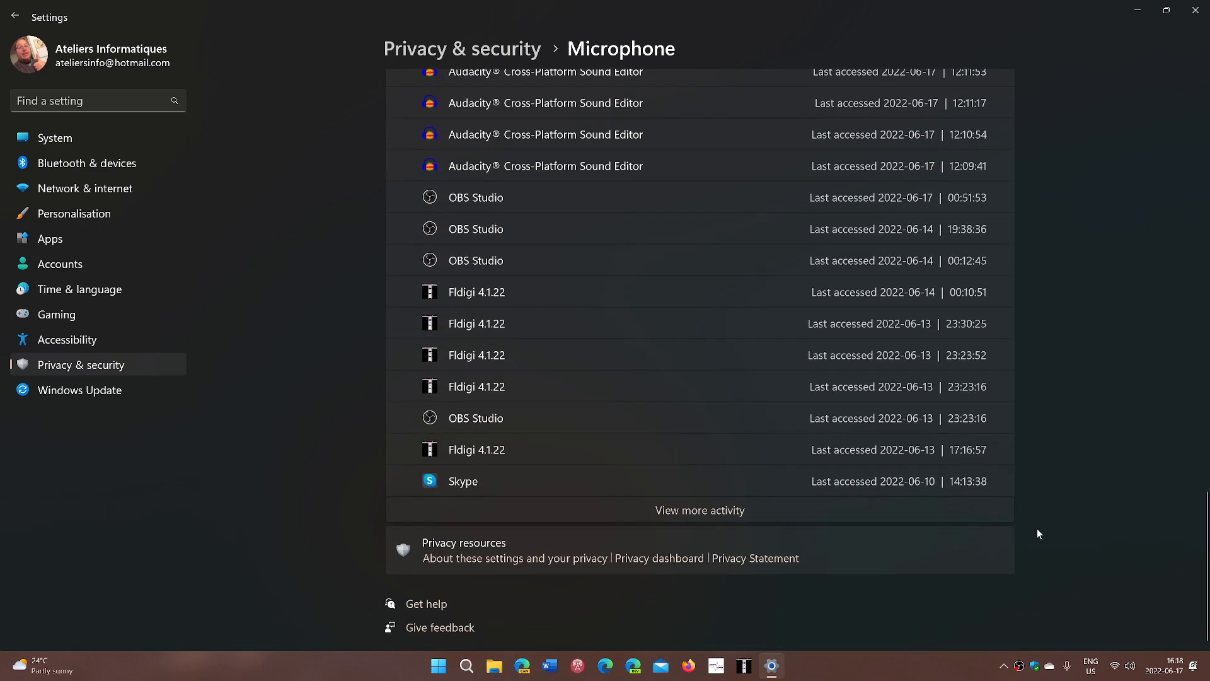
scroll("up", 3)
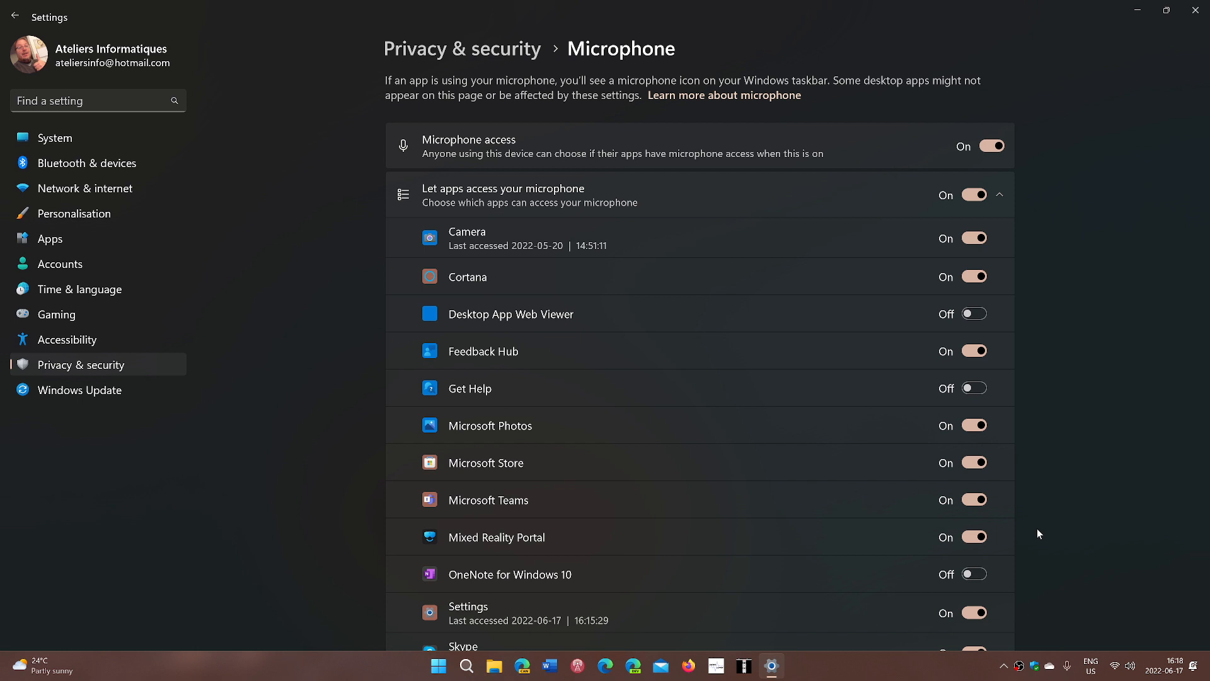
mouse_move(1193, 52)
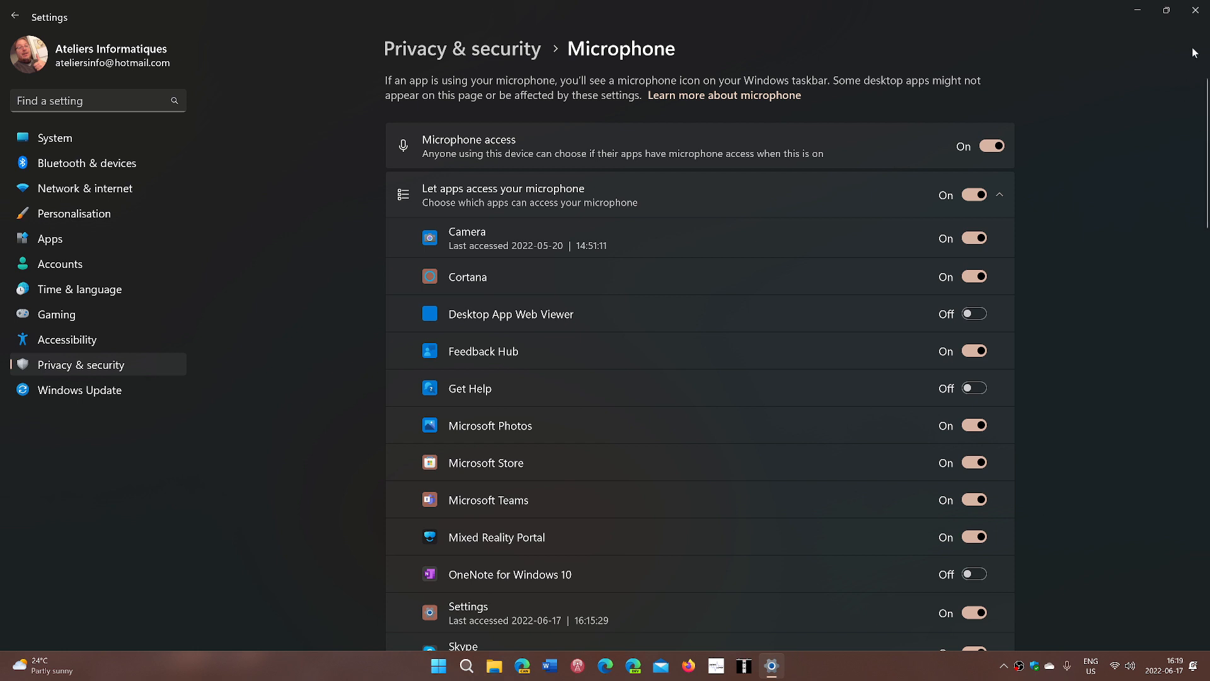